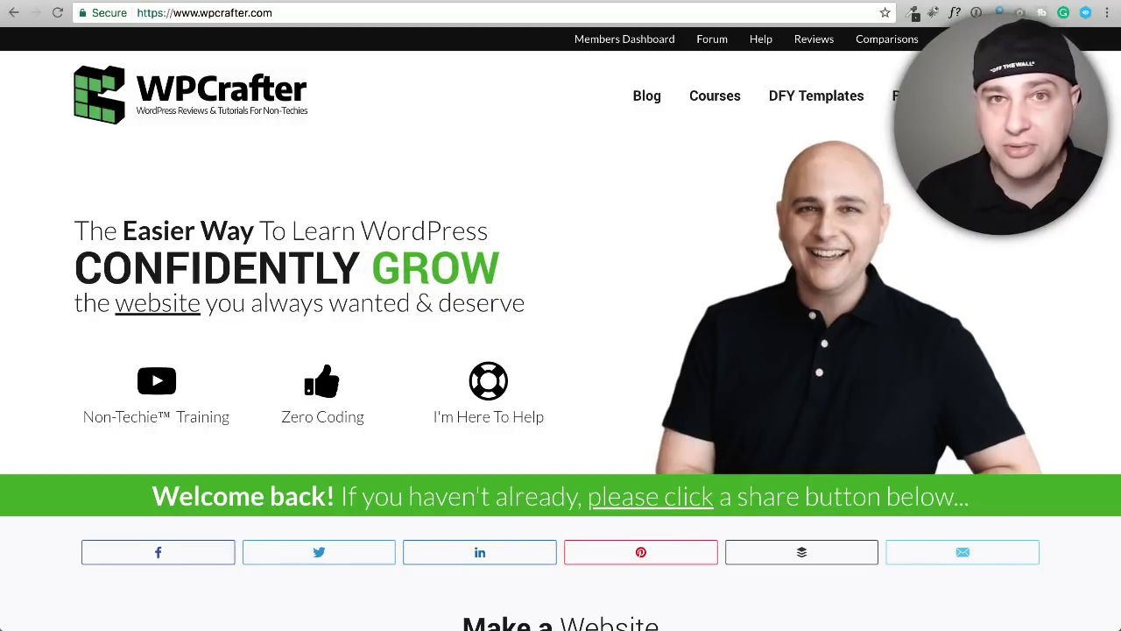
pyautogui.moveTo(714, 95)
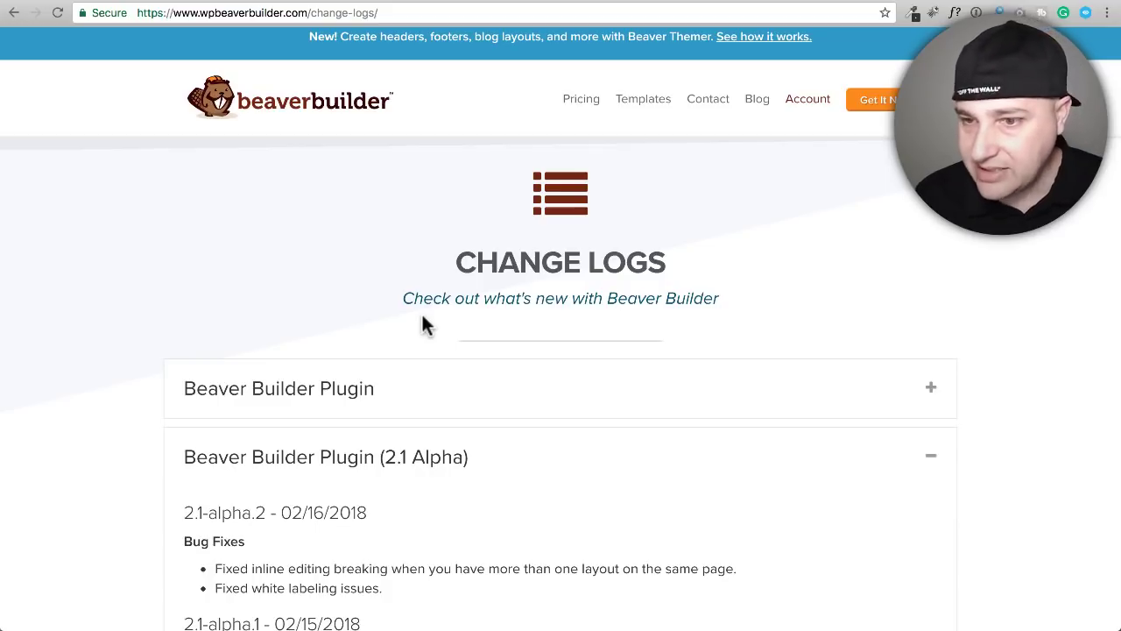
# Step: Highlight the 'Added inline text editing' note in the 2.1 Alpha change log
pyautogui.scroll(-3)
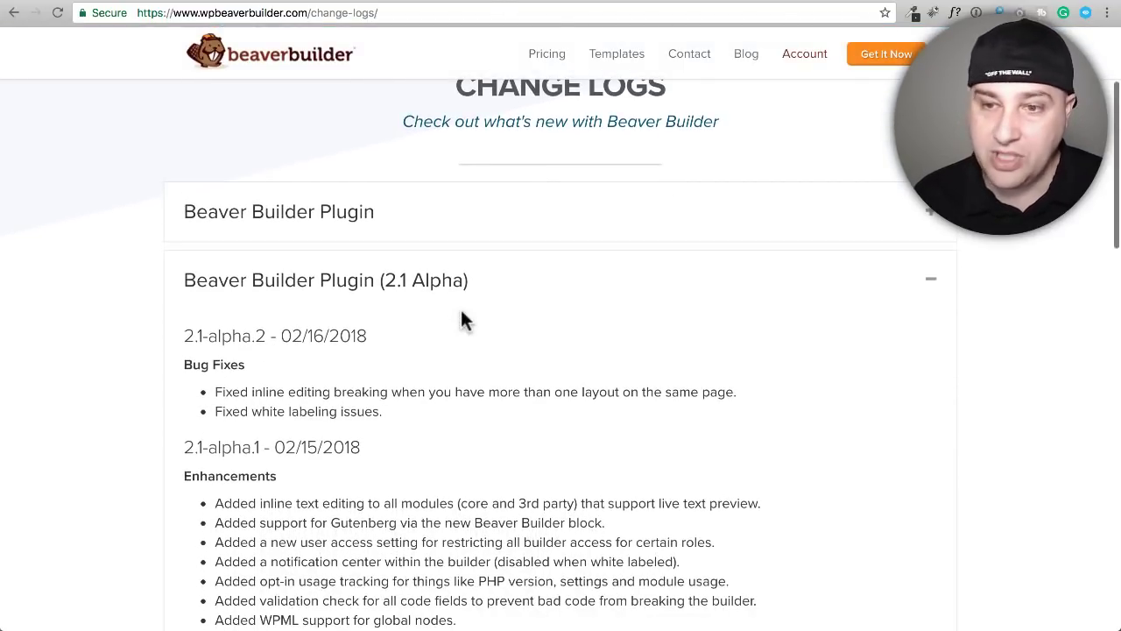
pyautogui.scroll(-3)
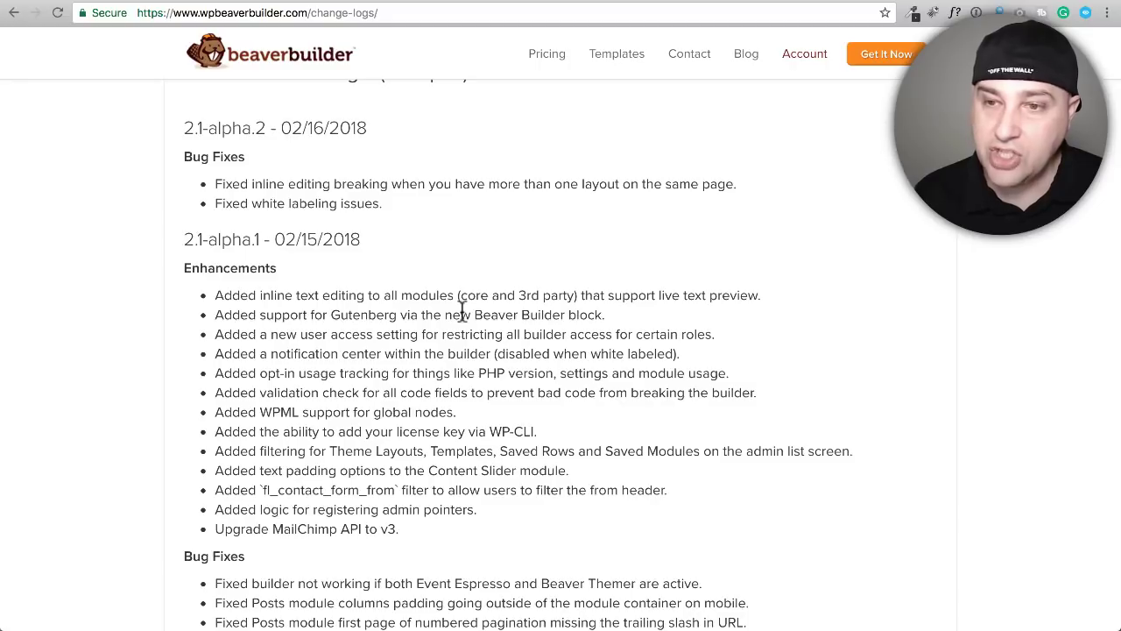
pyautogui.moveTo(214, 294); pyautogui.dragTo(455, 295)
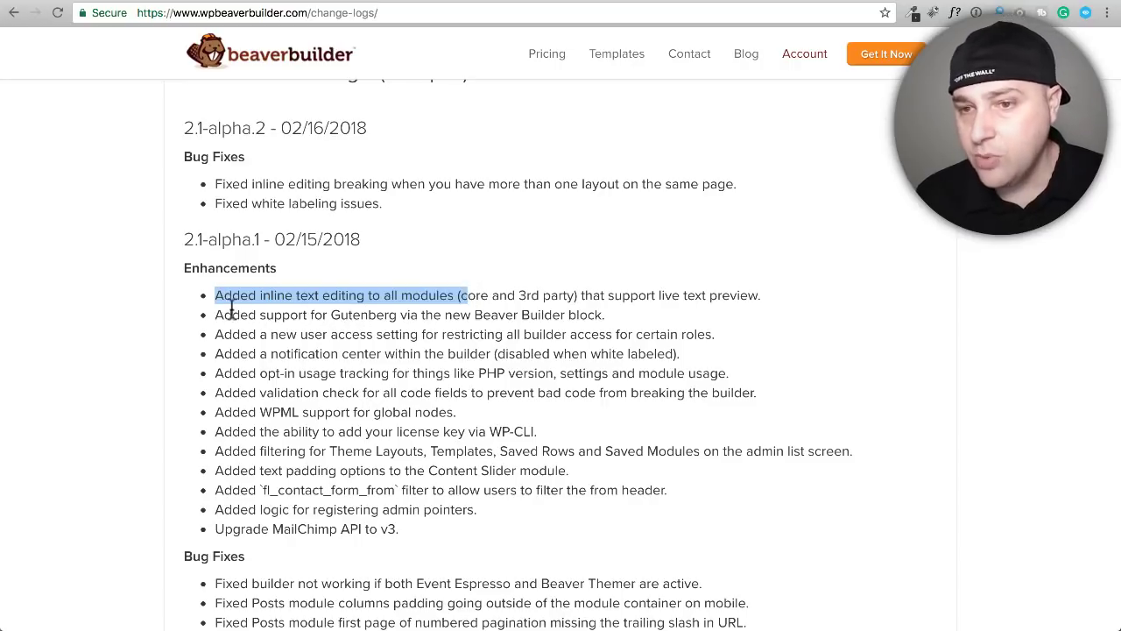
pyautogui.moveTo(215, 294); pyautogui.dragTo(489, 315)
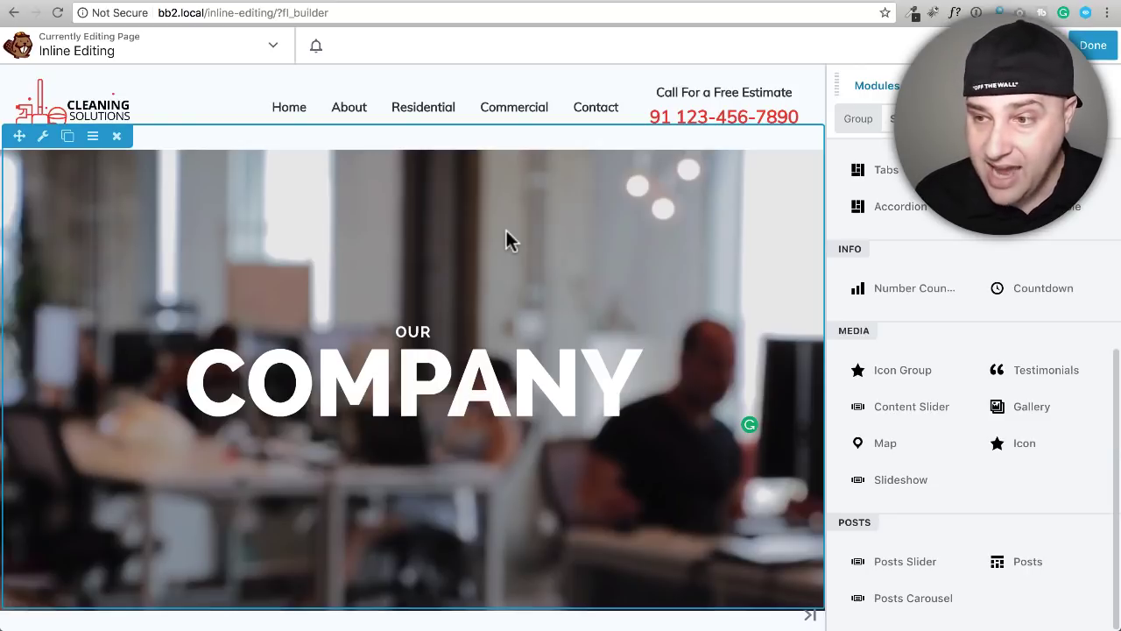
pyautogui.moveTo(540, 259)
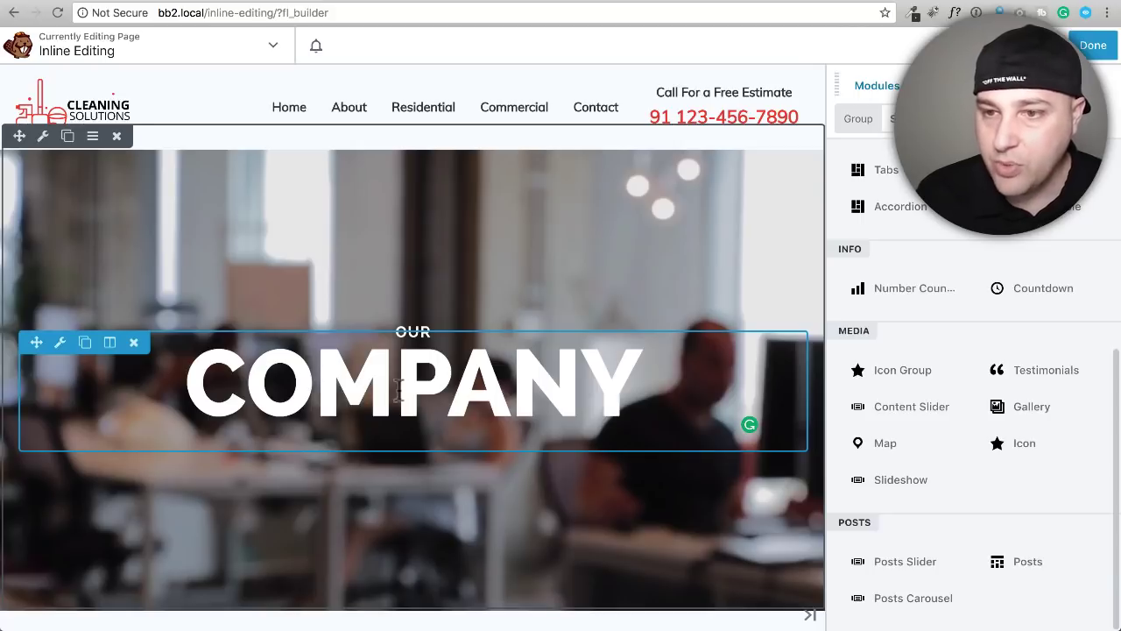
# Step: Select the COMPANY heading and switch it into inline editing on the page
pyautogui.click(411, 382)
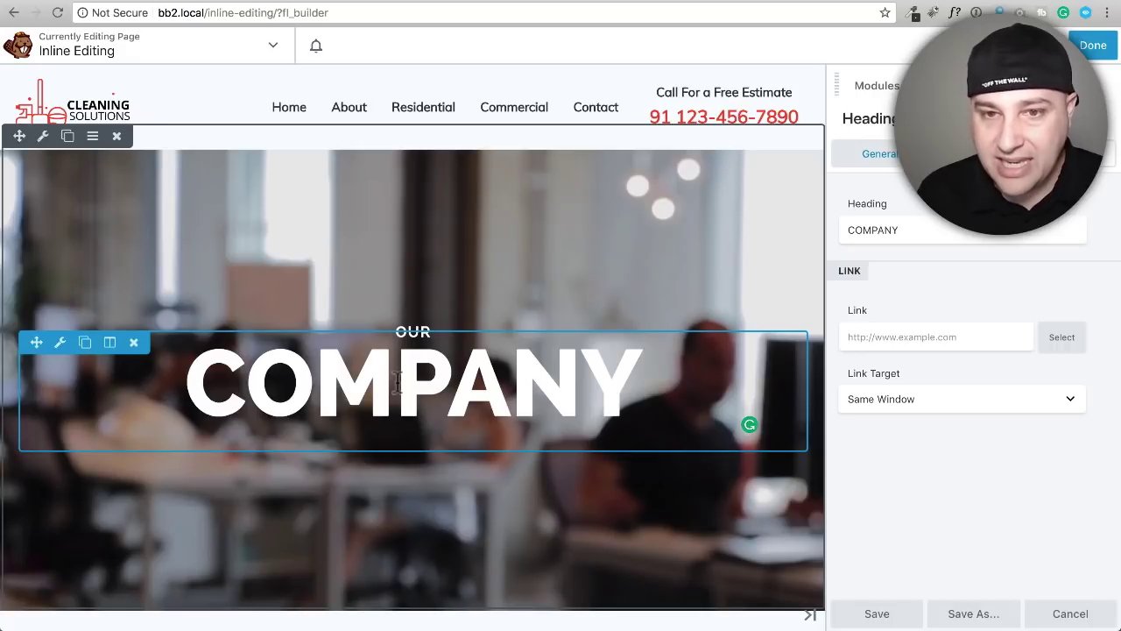
pyautogui.click(411, 382)
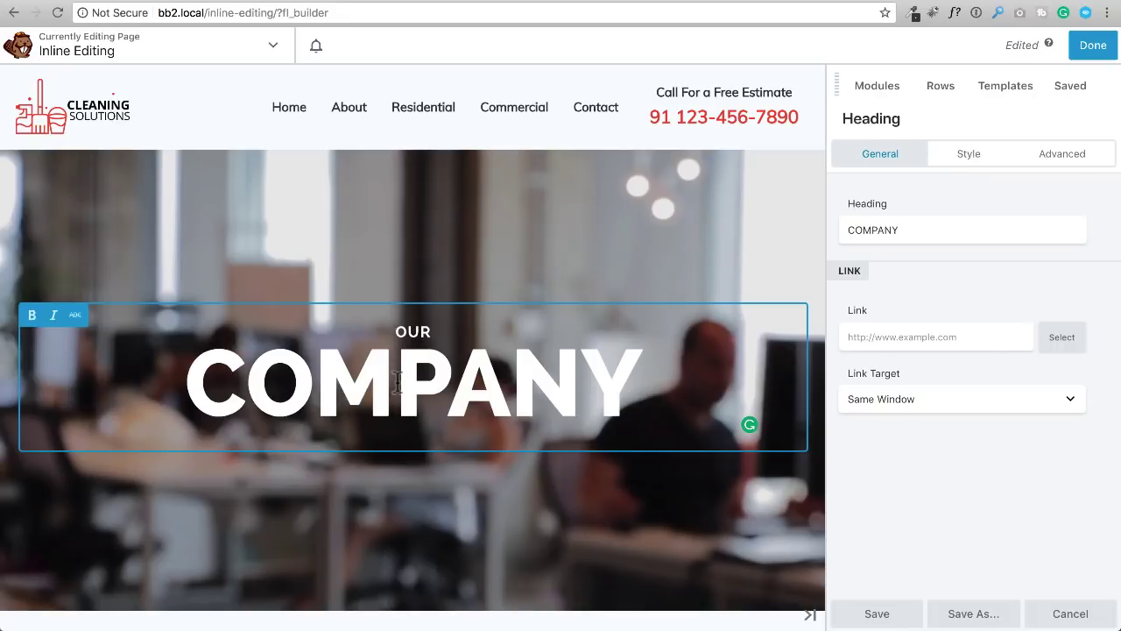
# Step: Scroll down to the middle column's paragraph beneath the hero
pyautogui.scroll(-3)
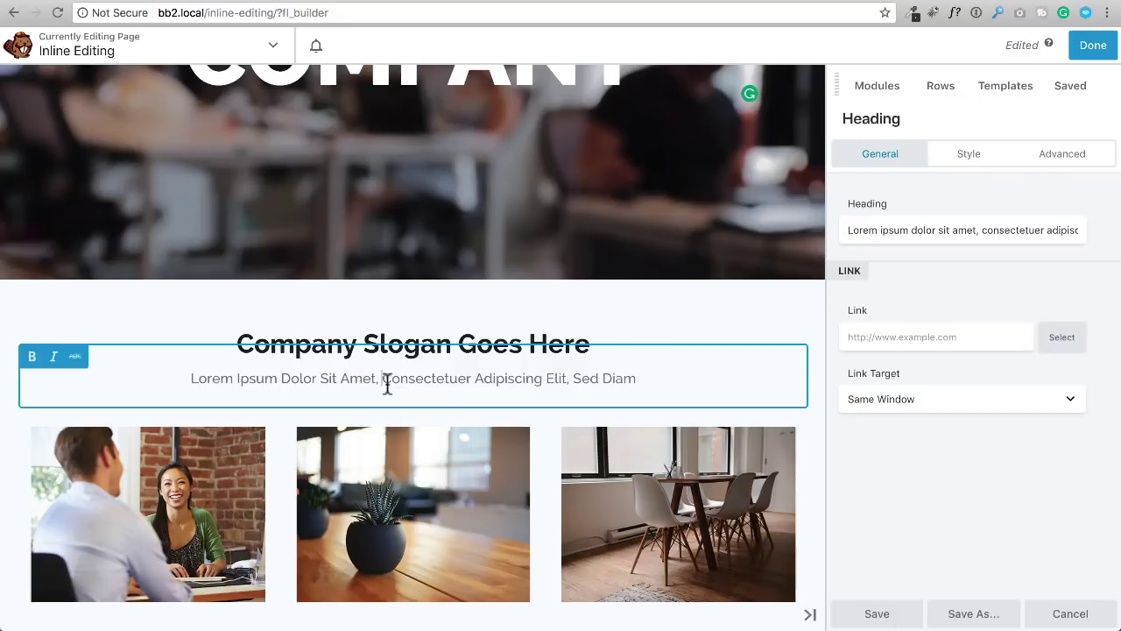
pyautogui.scroll(-3)
pyautogui.write('Ok so this is really cool and I am glad they finally added it for free.')
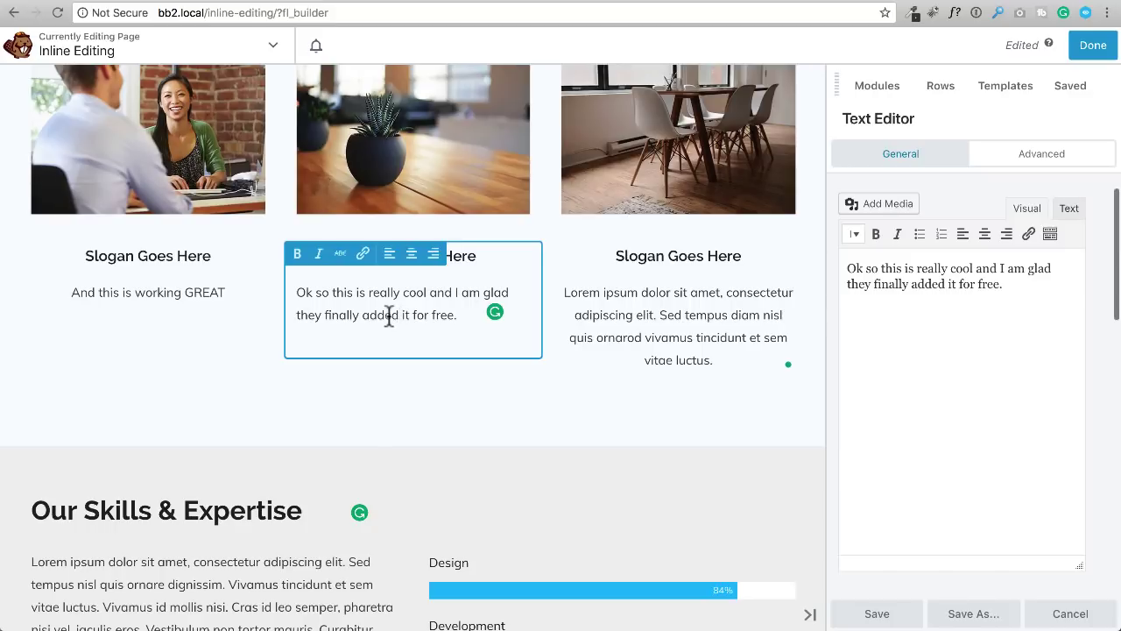
# Step: Strike through 'Slogan' in the 'Company Slogan Goes Here' heading using the inline toolbar
pyautogui.scroll(3)
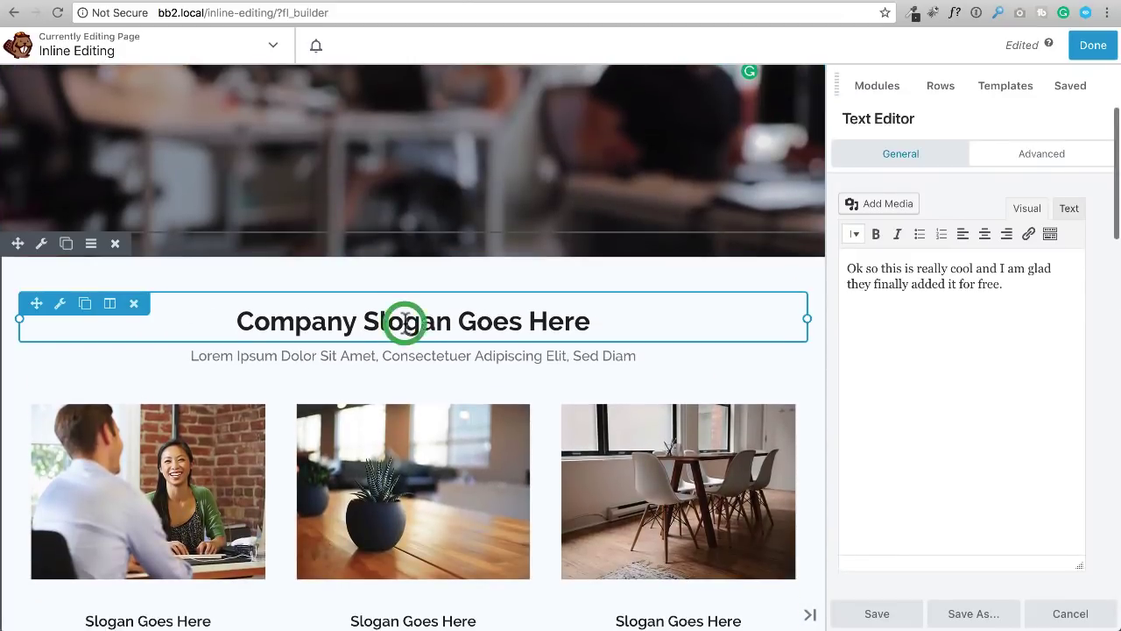
pyautogui.click(414, 321)
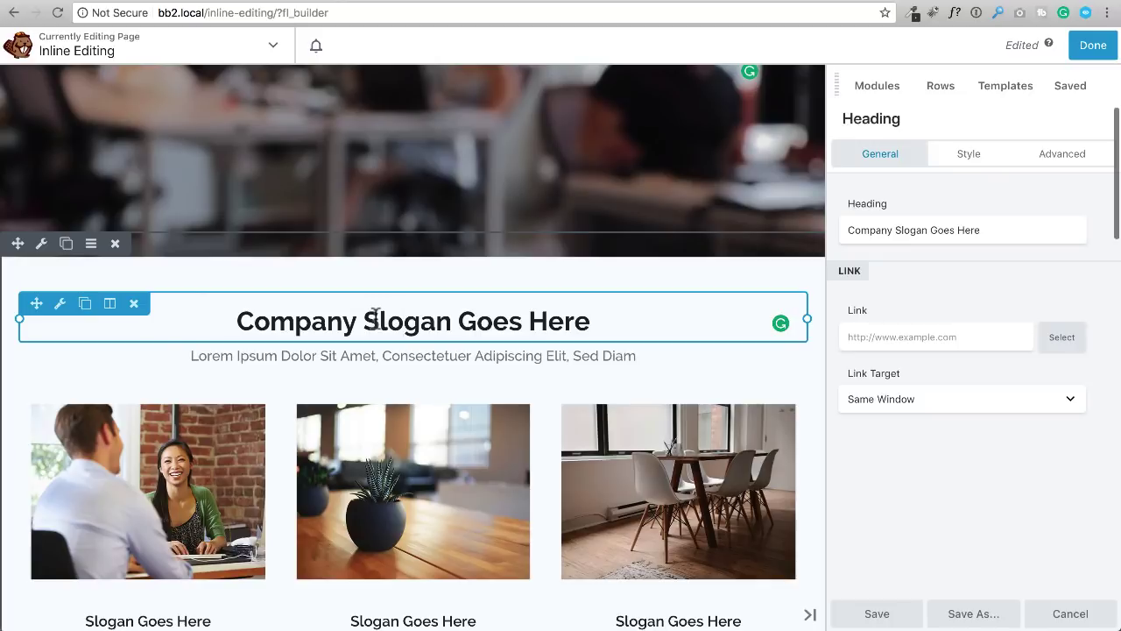
pyautogui.click(413, 321)
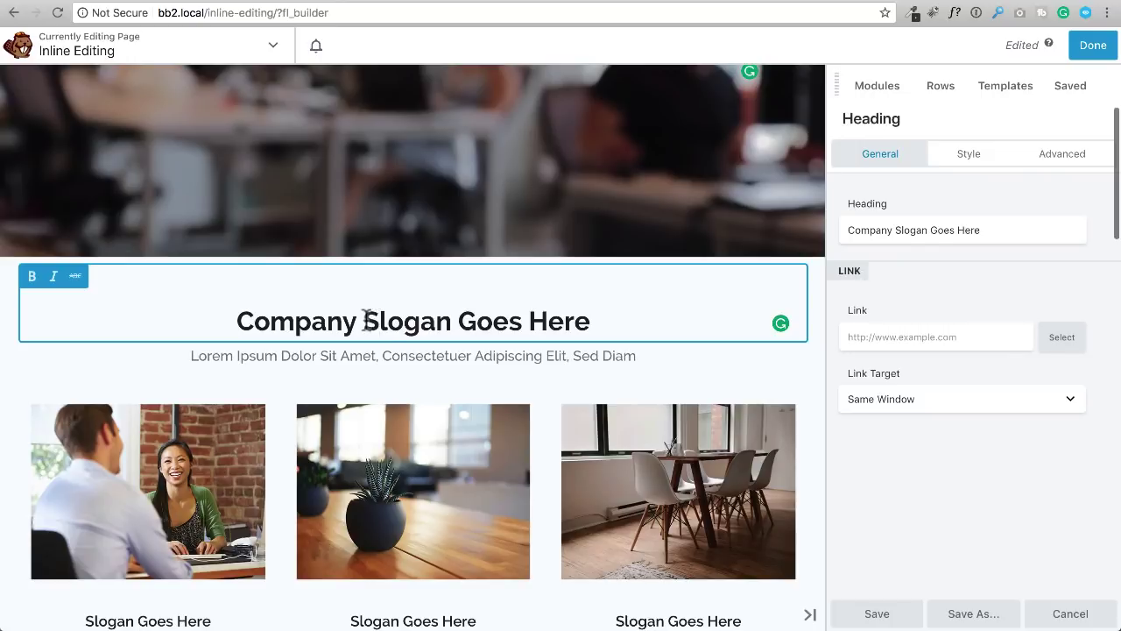
pyautogui.doubleClick(406, 320)
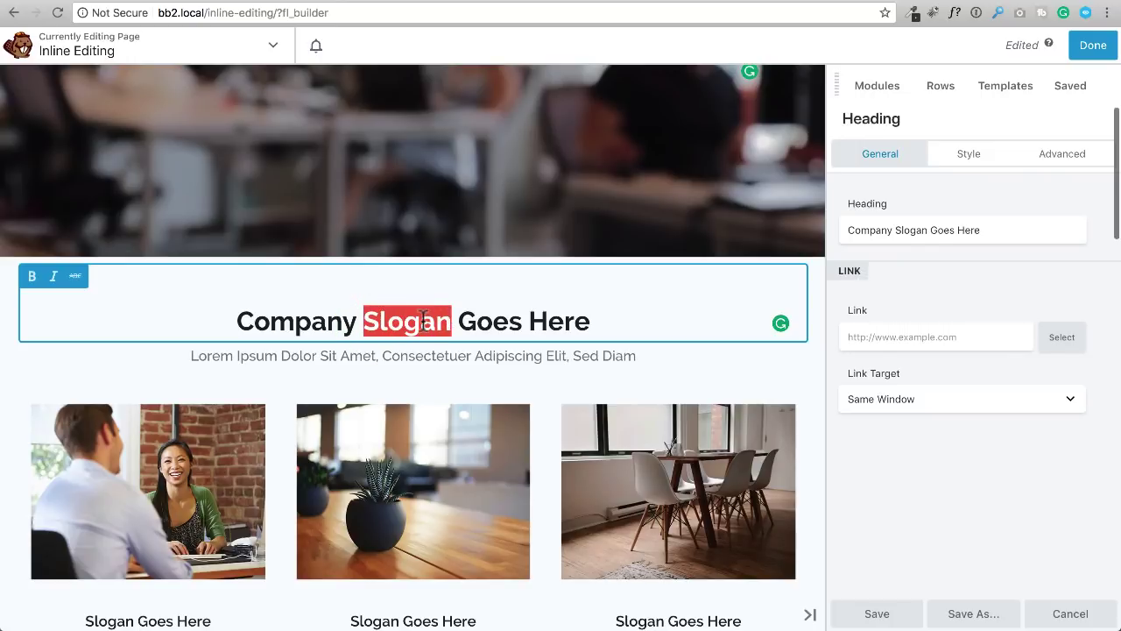
pyautogui.click(75, 276)
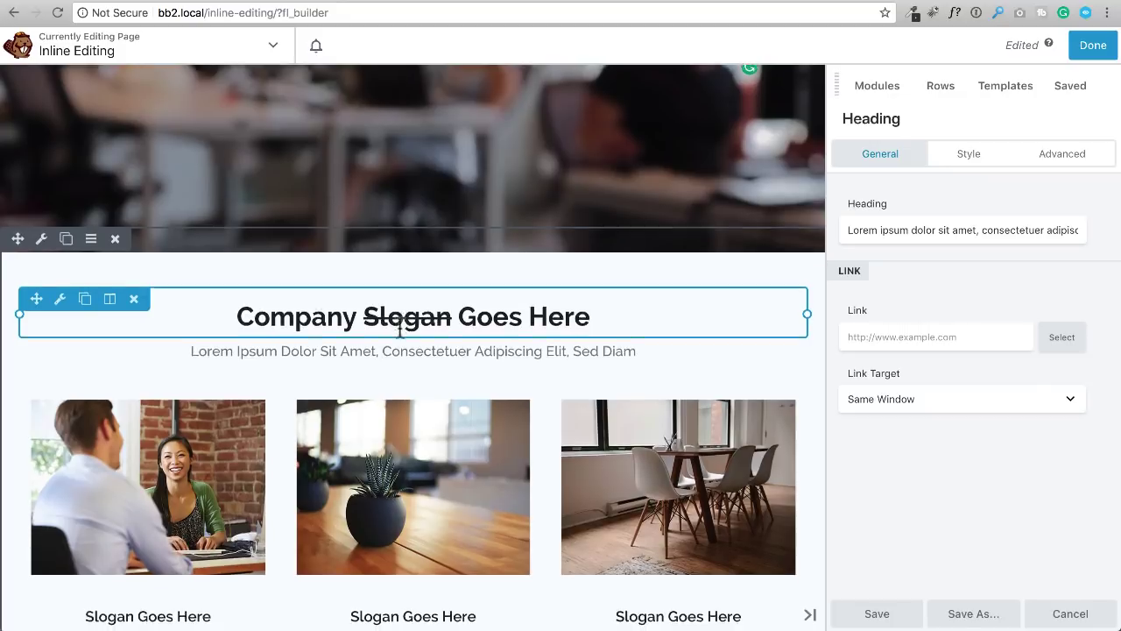
# Step: Insert the test letters 'rfdgdsfgsdfgdfe' into the middle paragraph and stop editing it
pyautogui.scroll(-3)
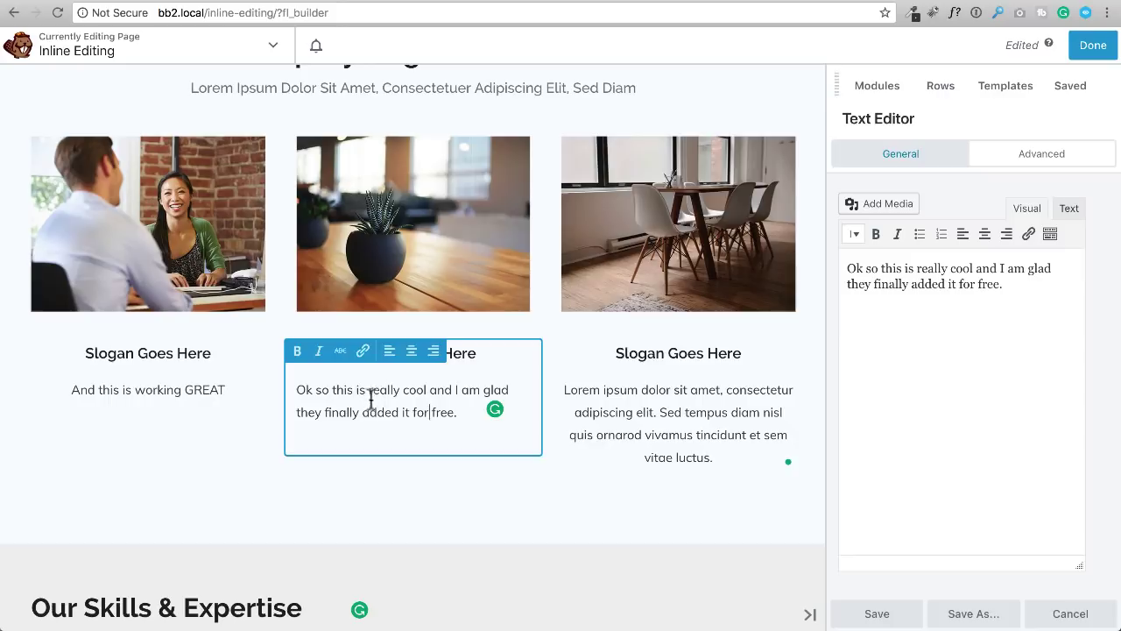
pyautogui.write('rfdgdsfgsdfgdfe')
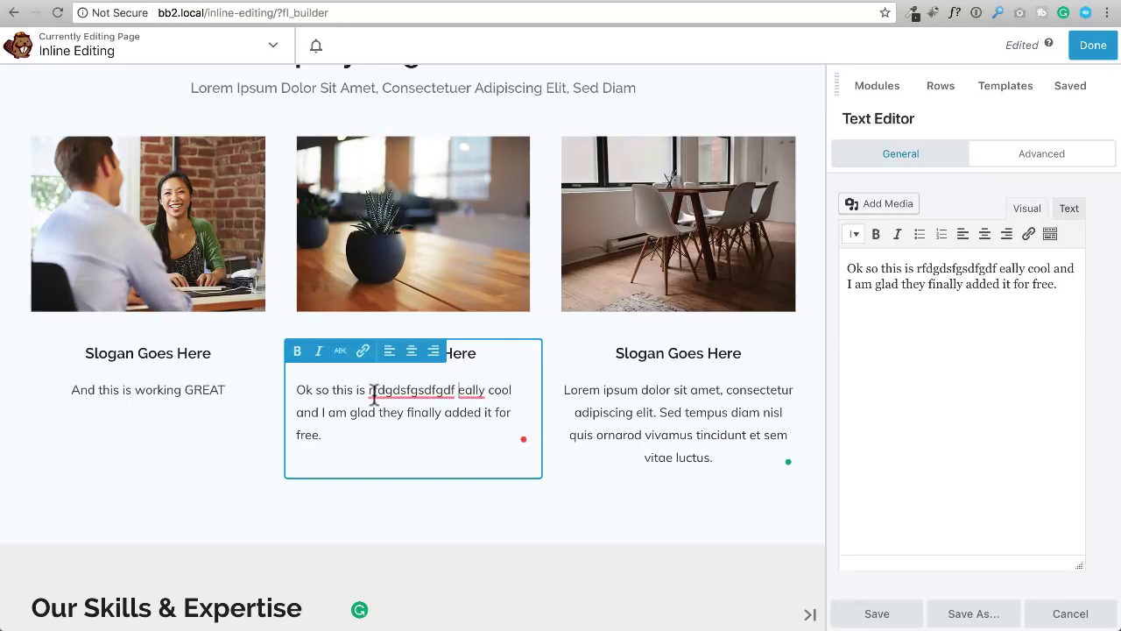
pyautogui.click(410, 389)
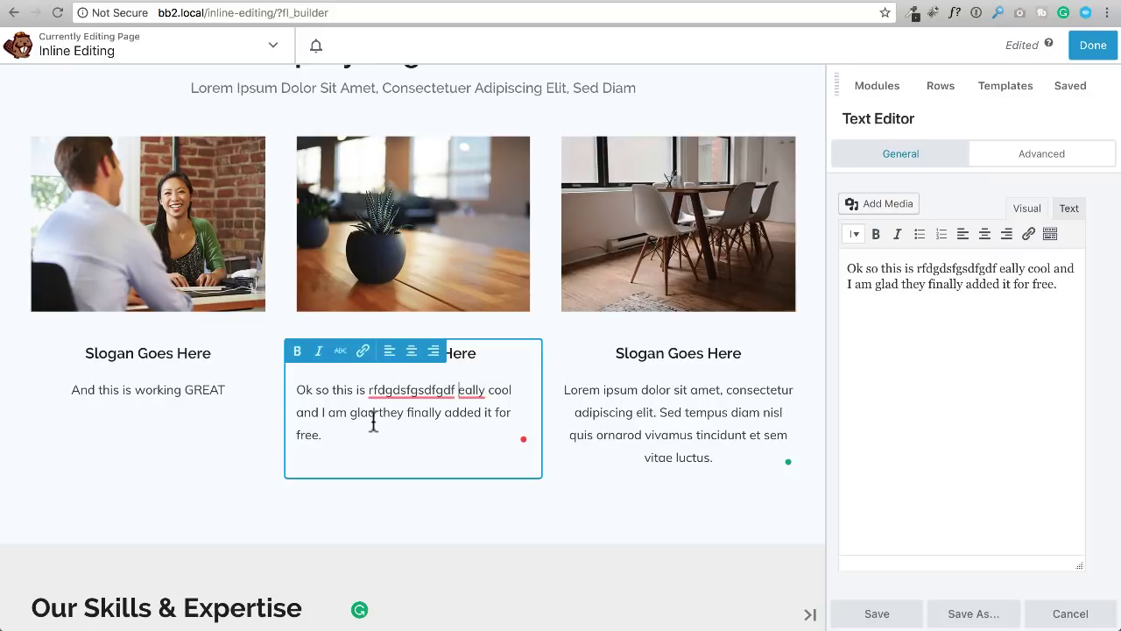
pyautogui.click(245, 482)
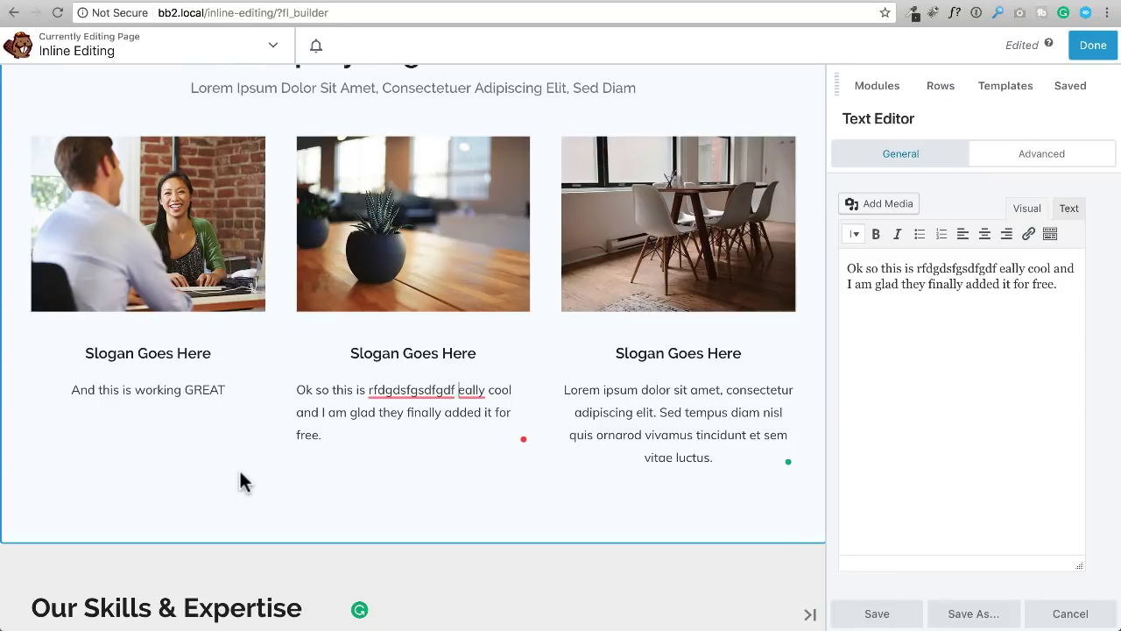
pyautogui.moveTo(867, 11)
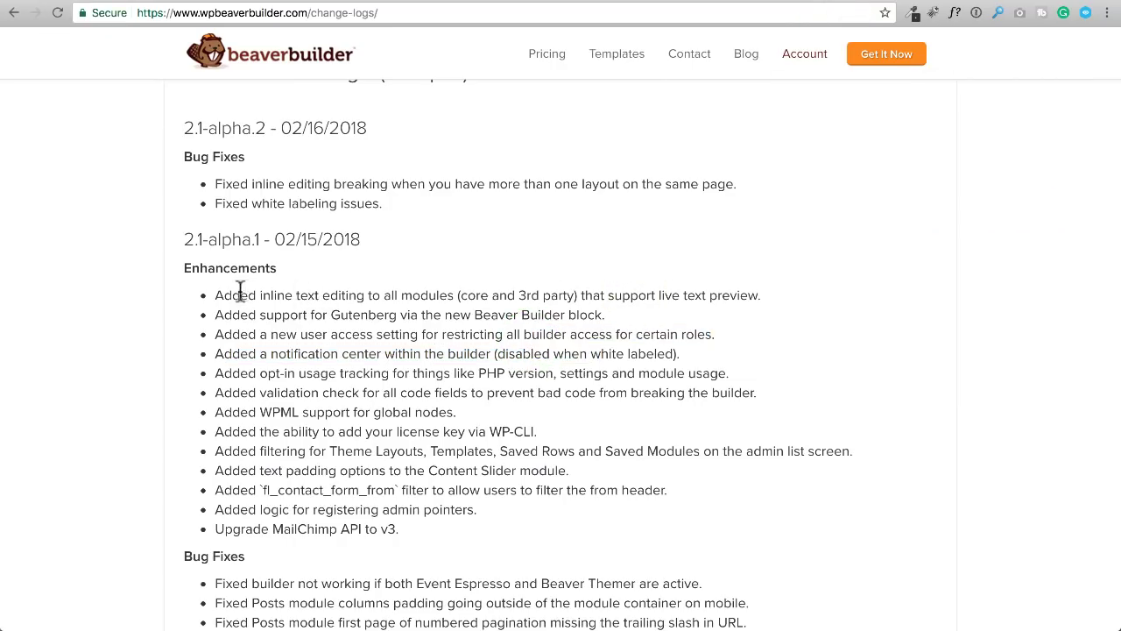
# Step: Highlight 'live text preview' in the 2.1-alpha.1 inline-editing enhancement note
pyautogui.moveTo(217, 294); pyautogui.dragTo(454, 294)
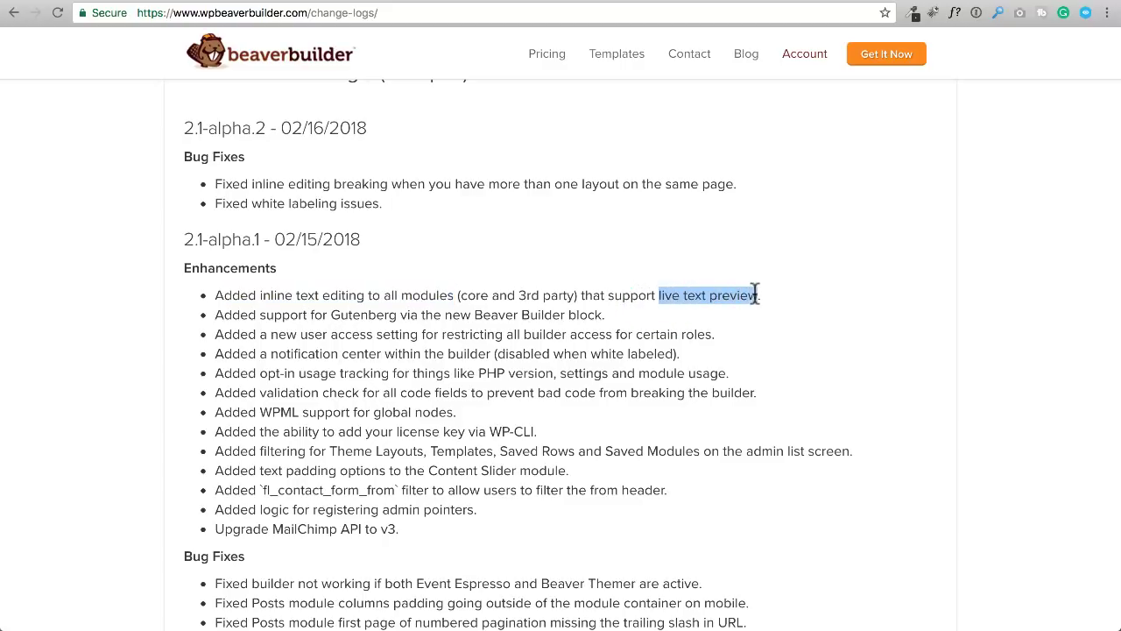
pyautogui.moveTo(855, 185)
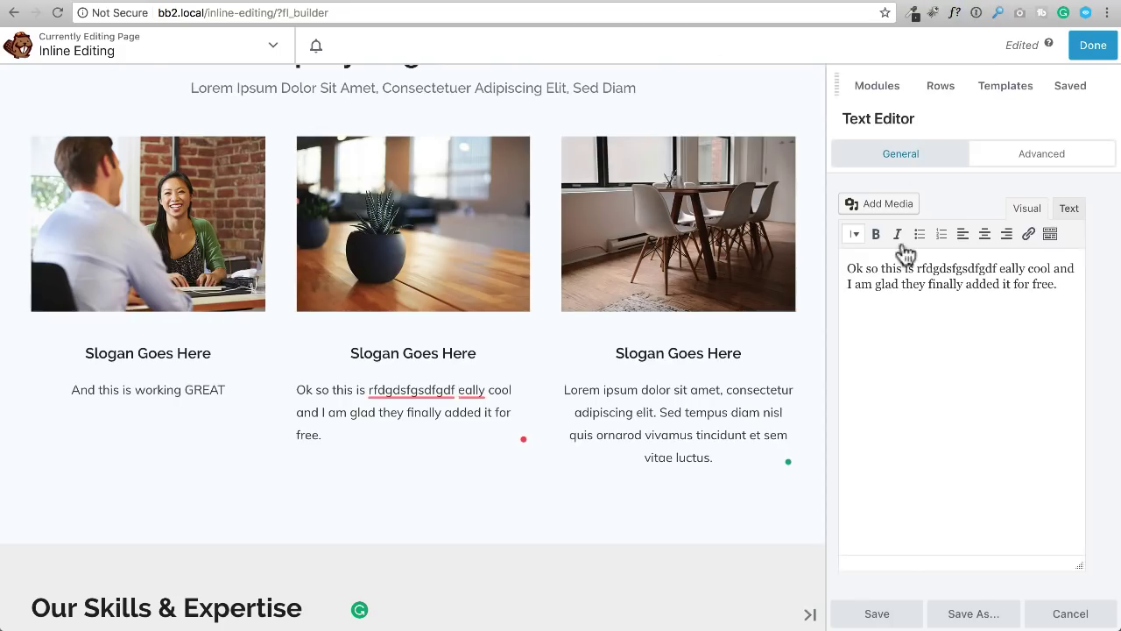
# Step: Close the text settings and browse the Modules list down to the Layout group's Pricing Table
pyautogui.click(876, 613)
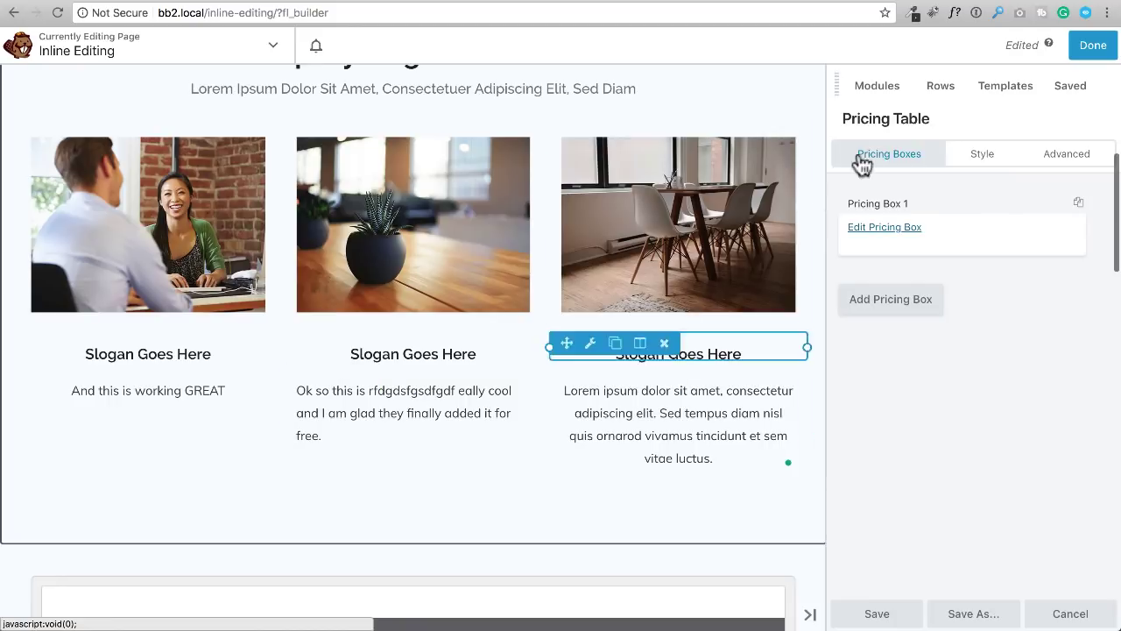
pyautogui.click(876, 84)
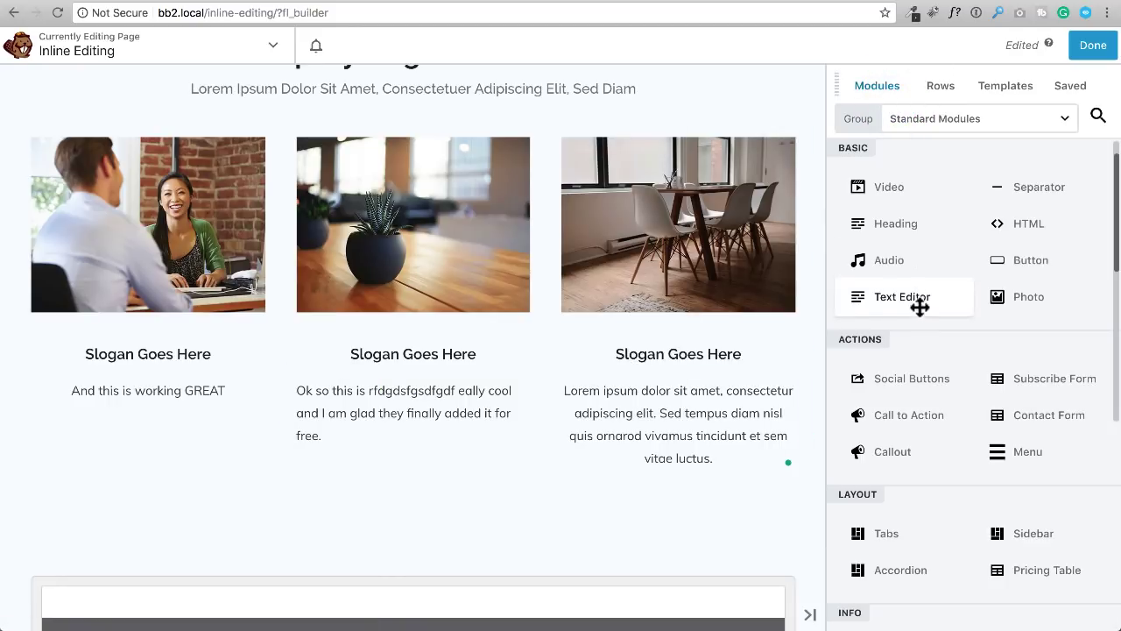
pyautogui.scroll(-3)
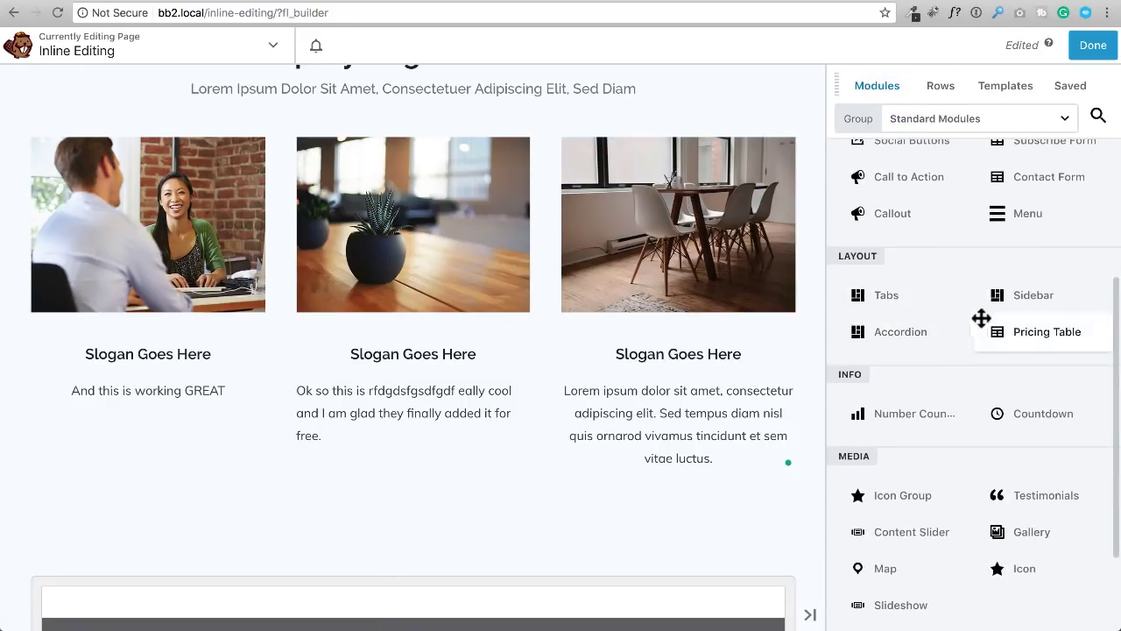
pyautogui.moveTo(1020, 318)
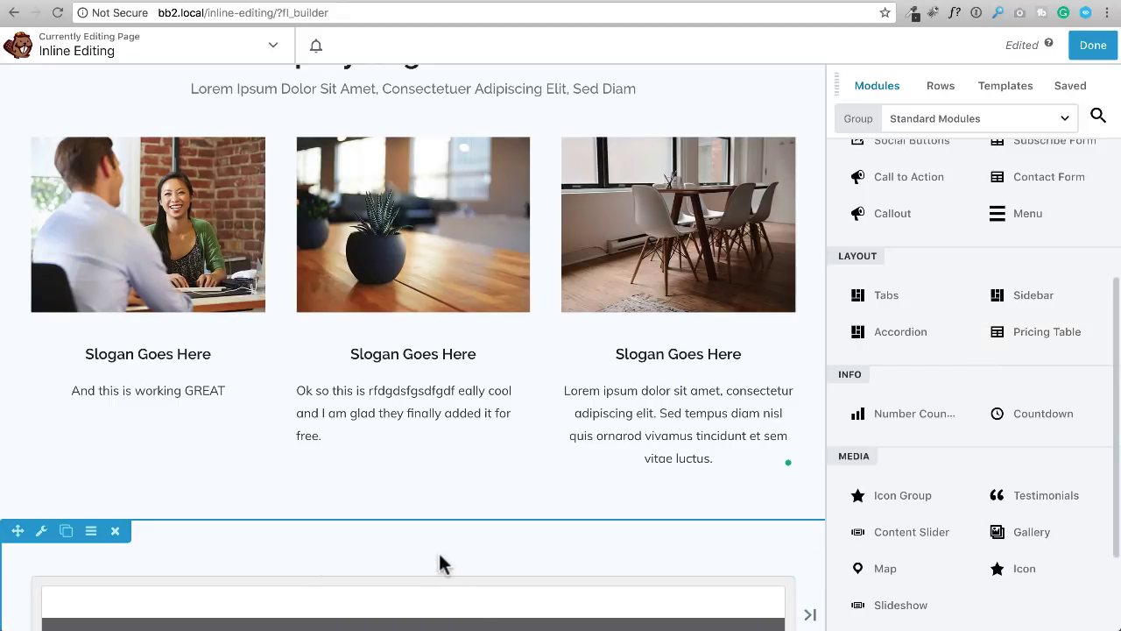
pyautogui.scroll(-3)
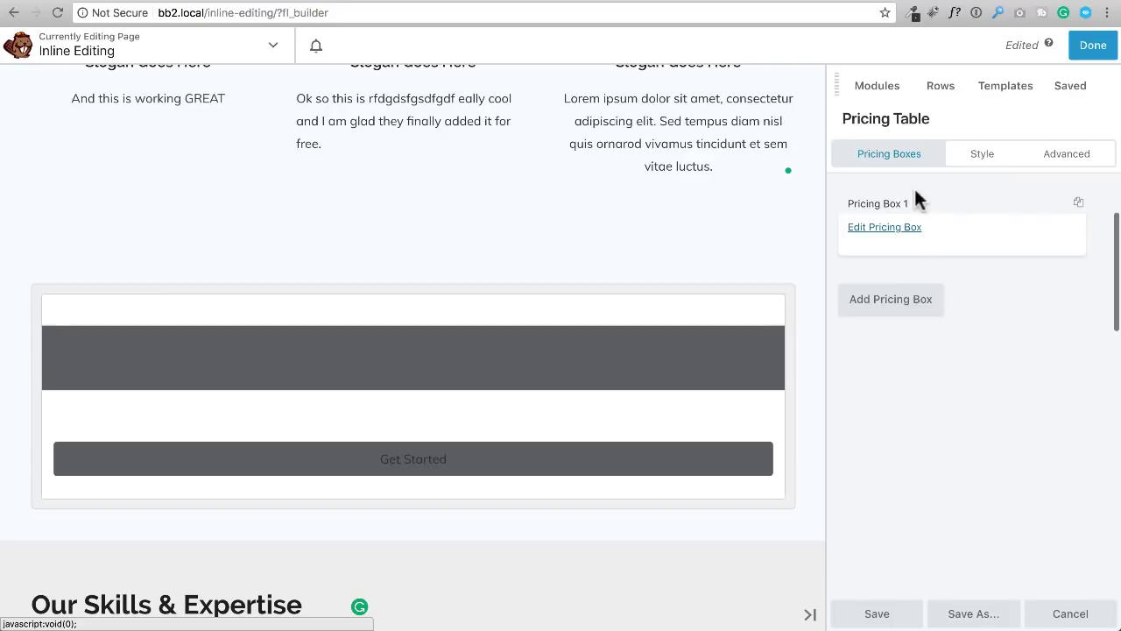
pyautogui.moveTo(885, 221)
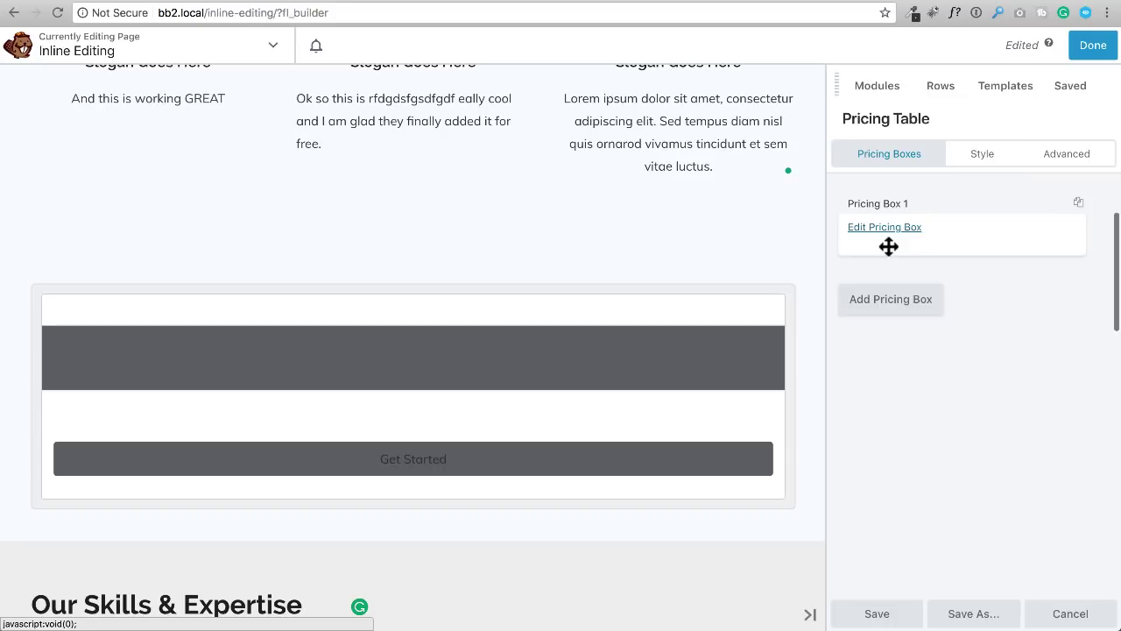
pyautogui.moveTo(1100, 191)
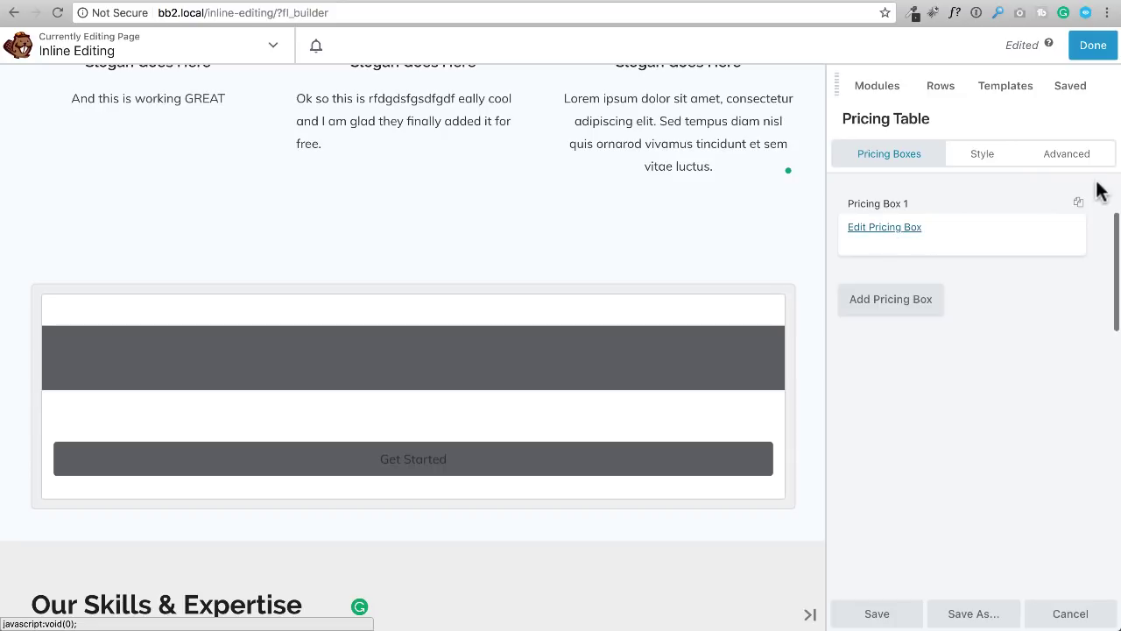
# Step: Add a second pricing box, then edit Pricing Box 1's settings
pyautogui.click(890, 298)
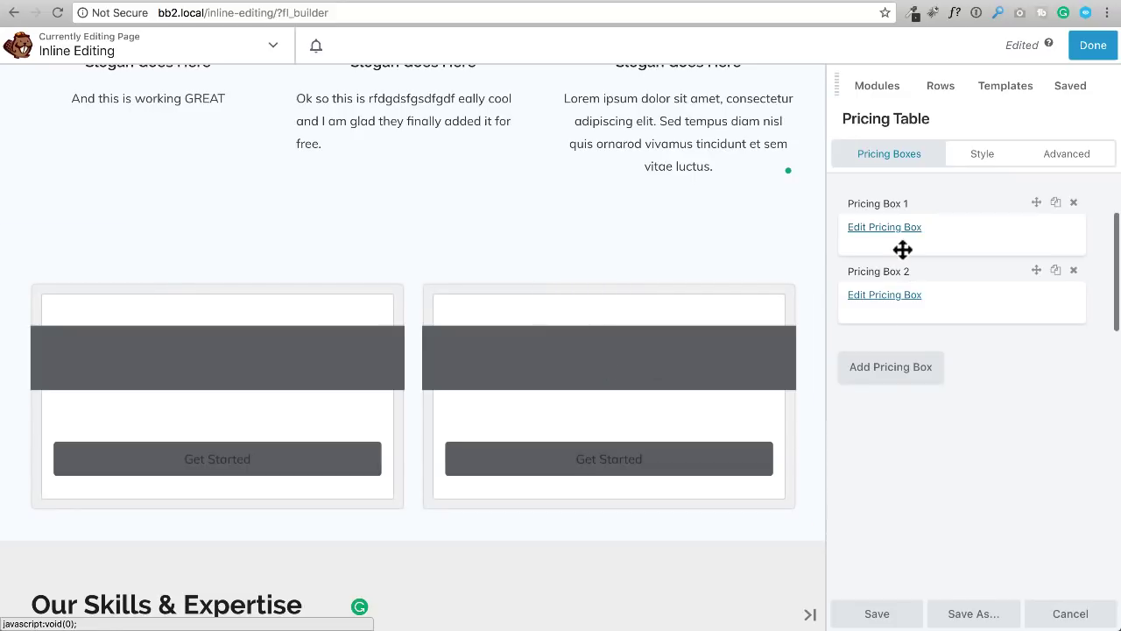
pyautogui.moveTo(894, 236)
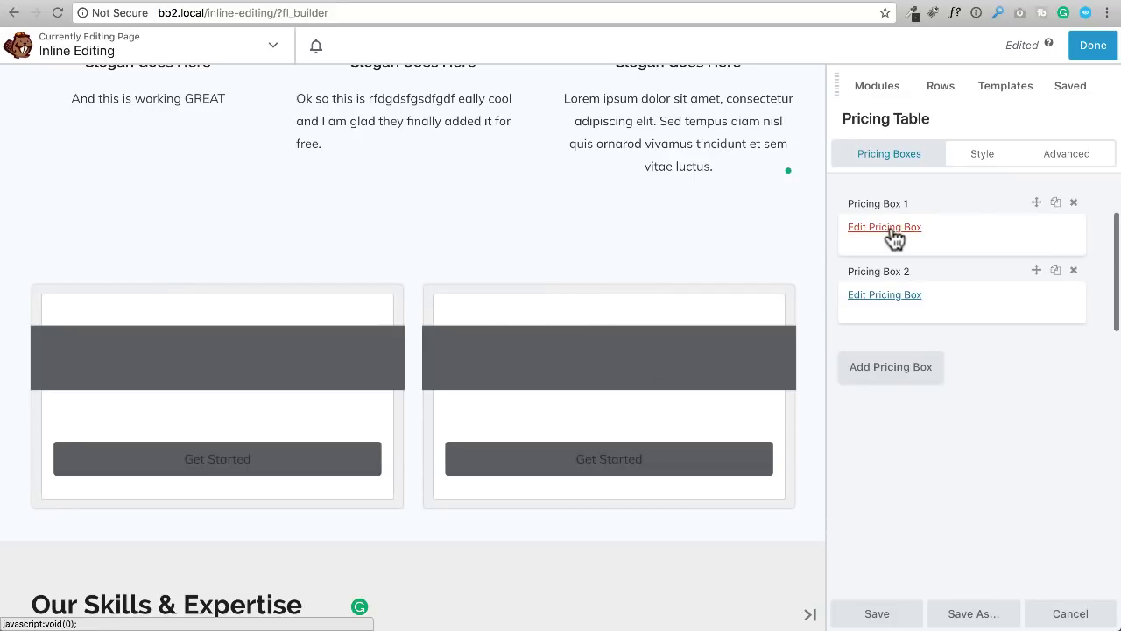
pyautogui.click(883, 226)
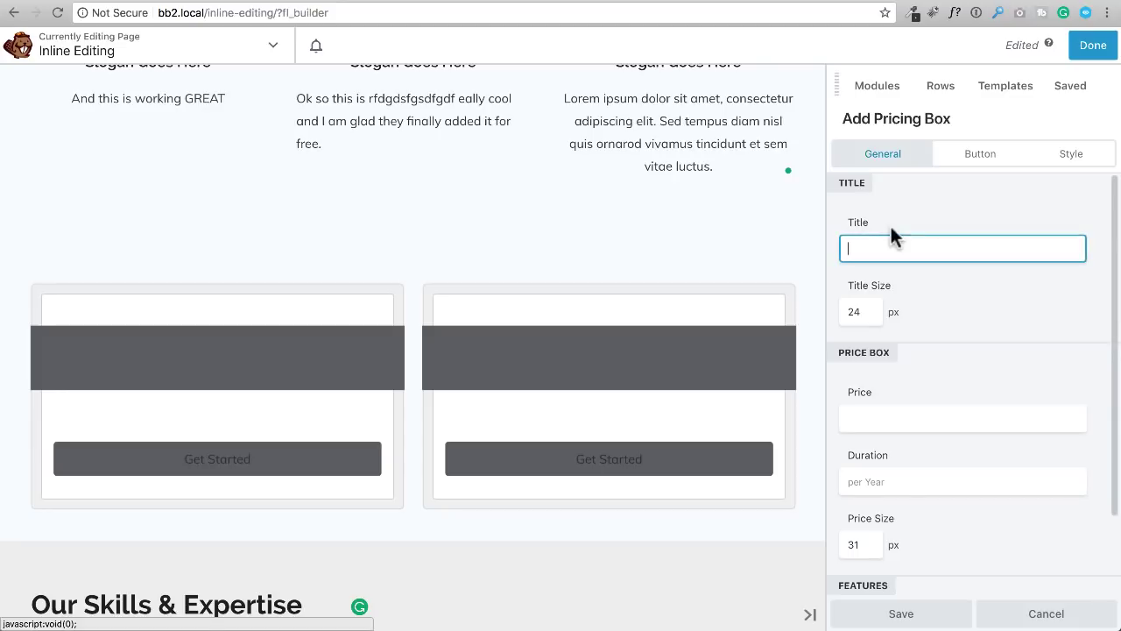
pyautogui.moveTo(929, 286)
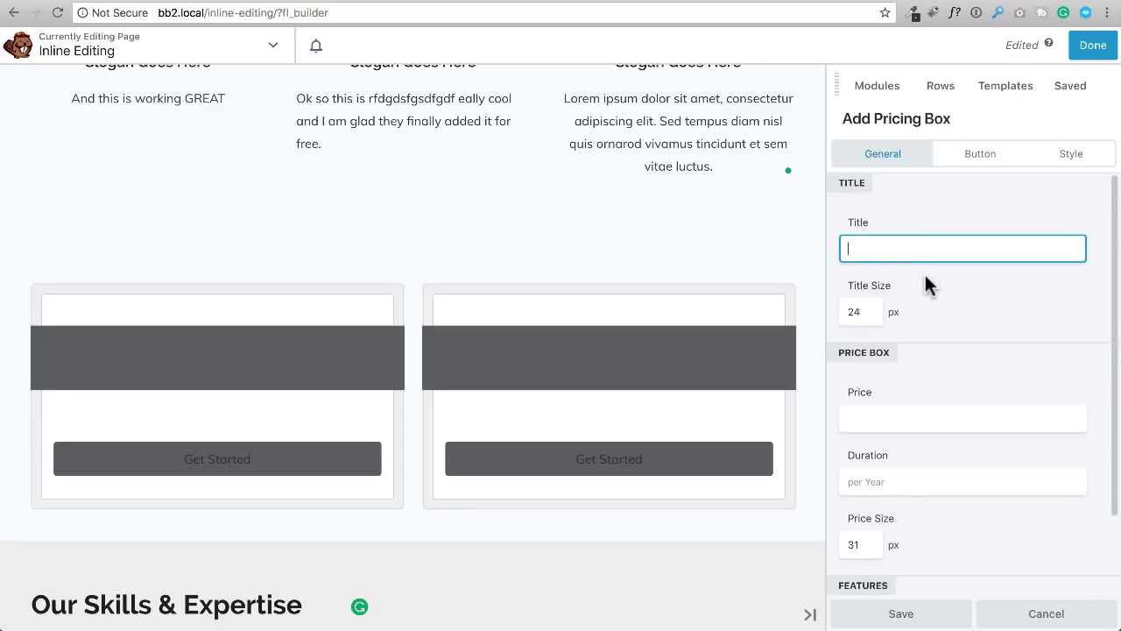
# Step: Enter 'Titl' as the first pricing box's title
pyautogui.write('Titl')
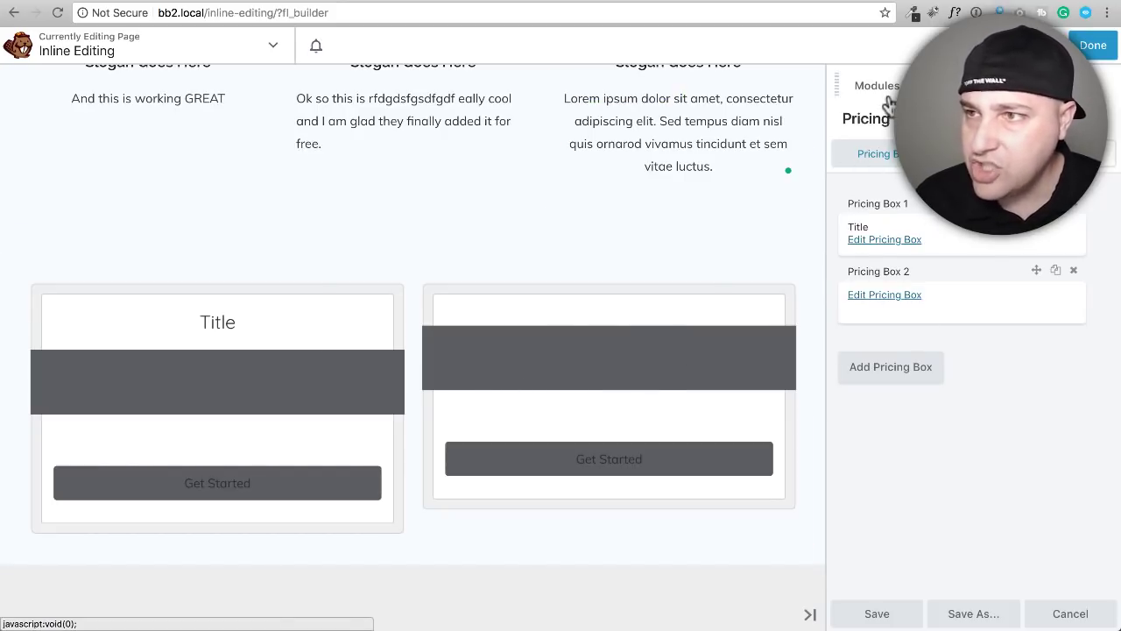
# Step: Close the Pricing Table settings, returning to the Modules list
pyautogui.click(876, 84)
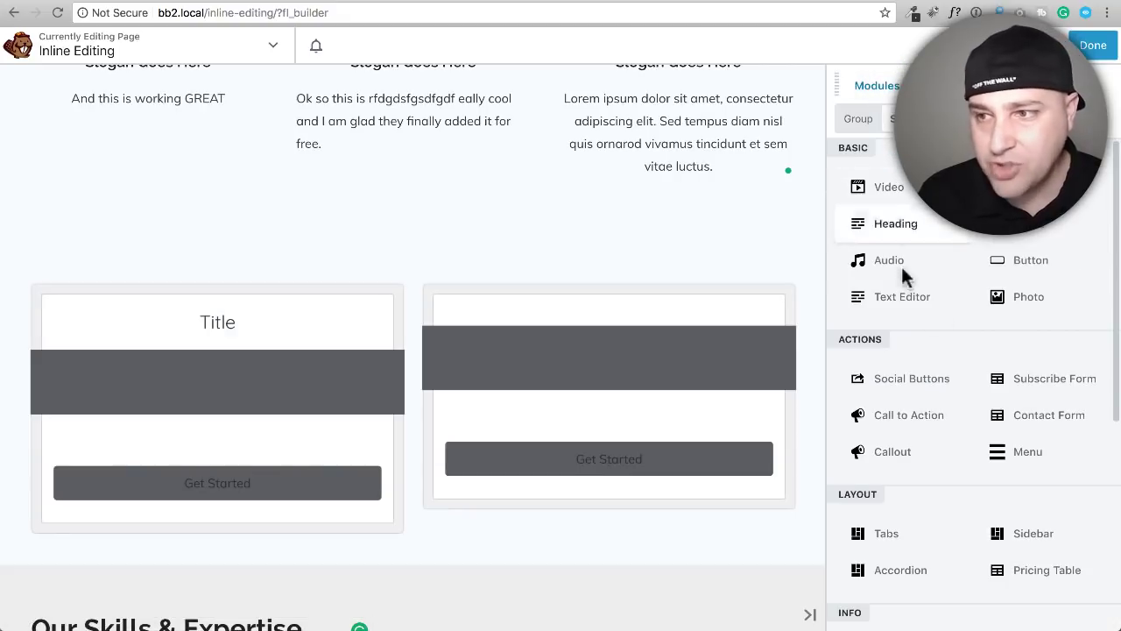
pyautogui.moveTo(907, 413)
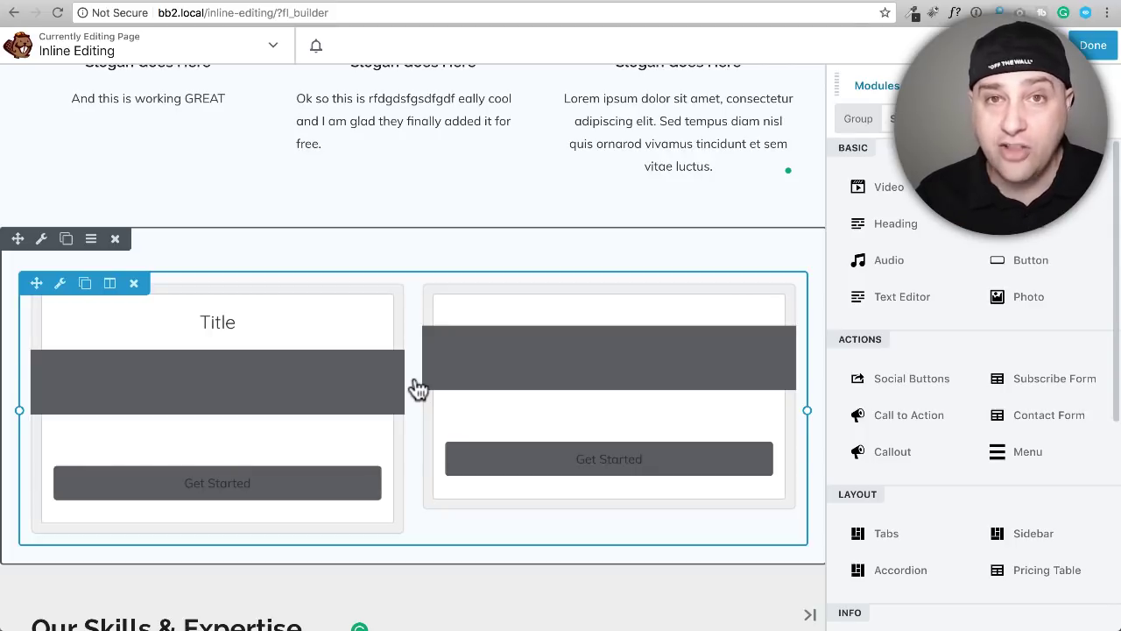
pyautogui.click(413, 121)
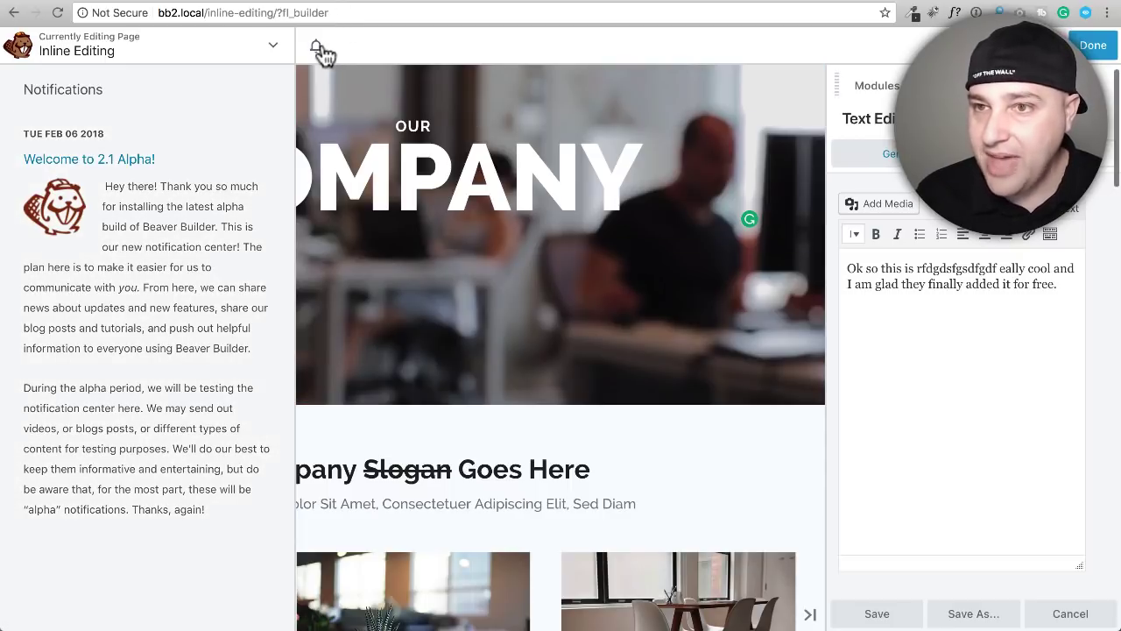
pyautogui.click(316, 45)
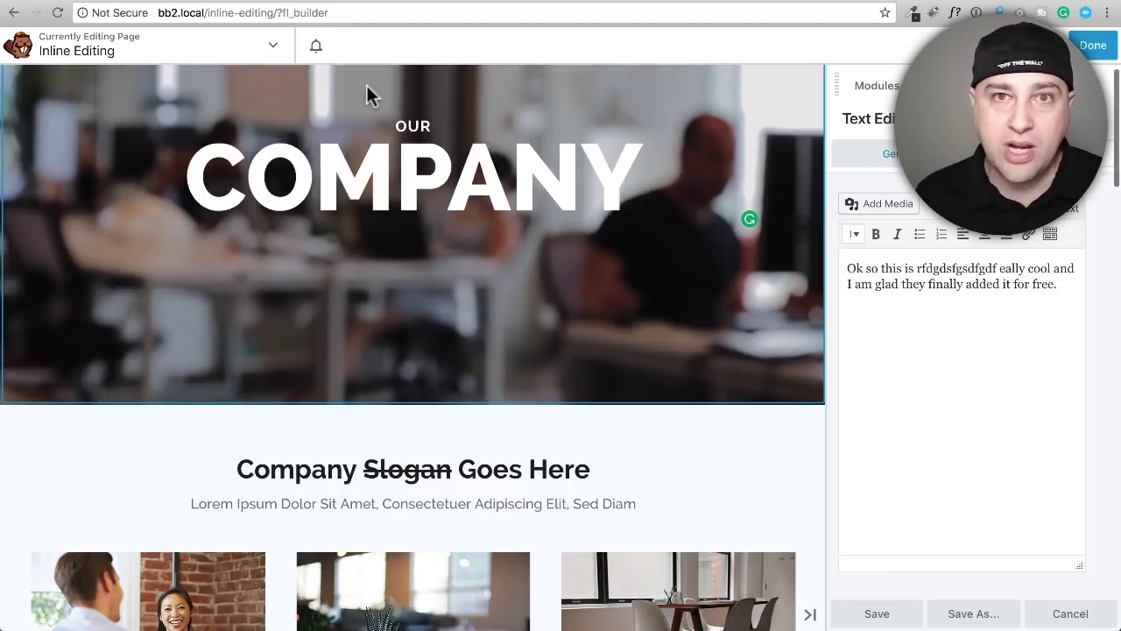